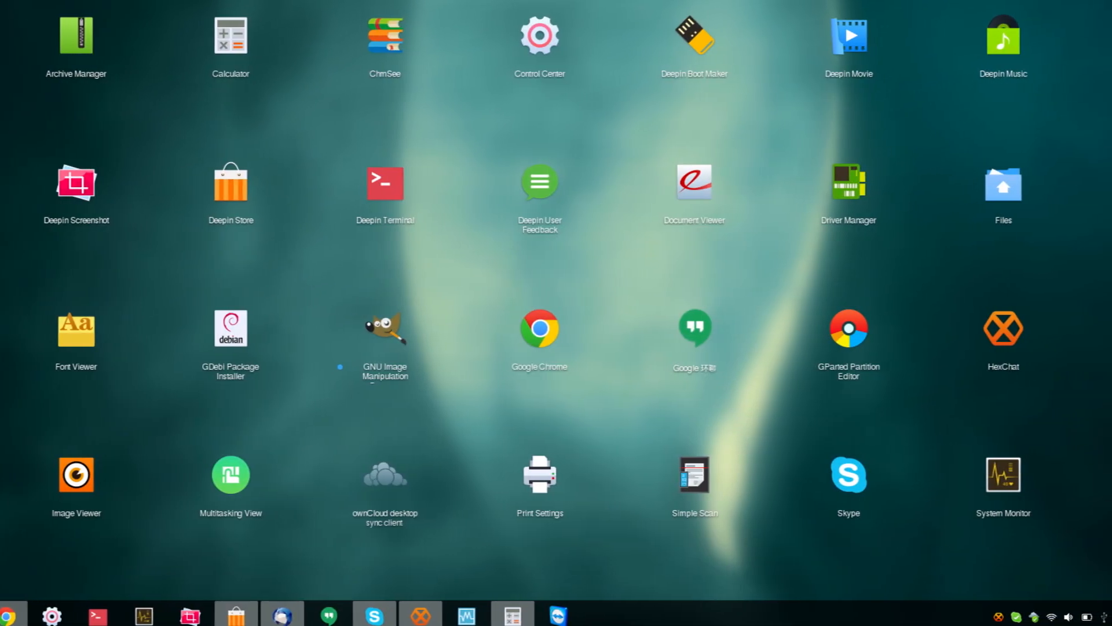
Step: Show the Deepin full-screen app launcher, then sign back in from the login screen
{"action": "left_click", "coordinate": [1003, 185]}
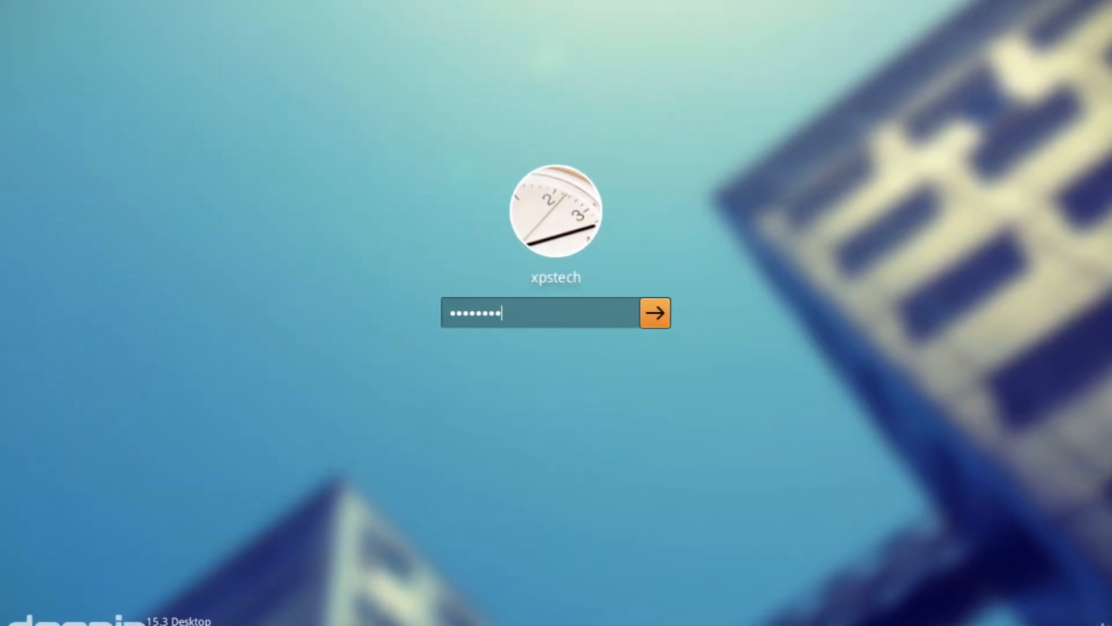
{"action": "left_click", "coordinate": [655, 313]}
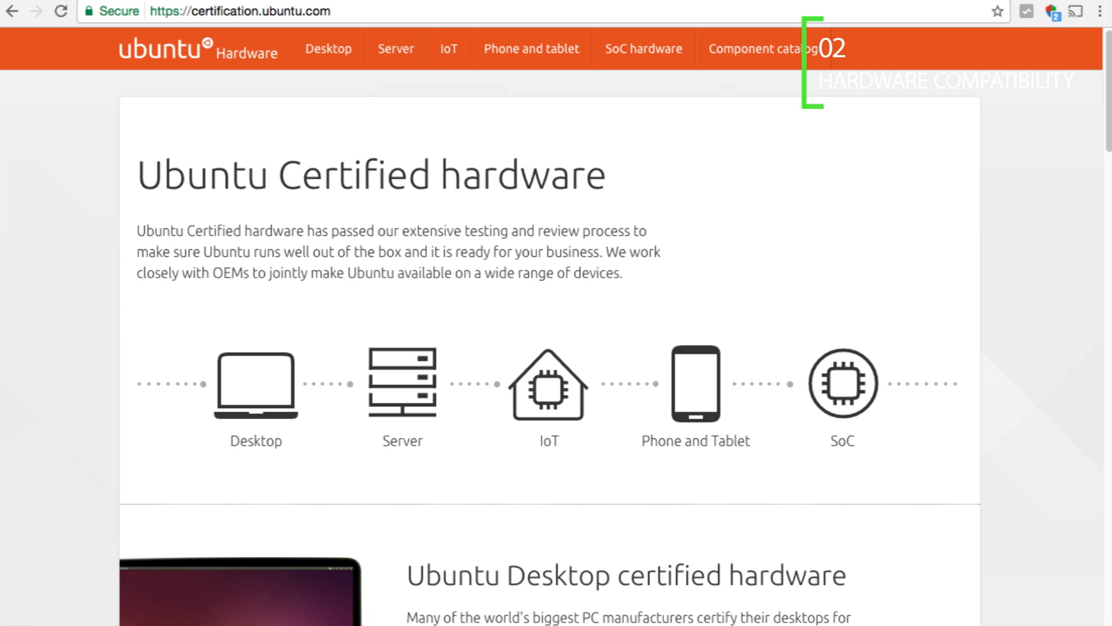
Step: Review the Ubuntu Certified desktop makers table
{"action": "left_click", "coordinate": [328, 49]}
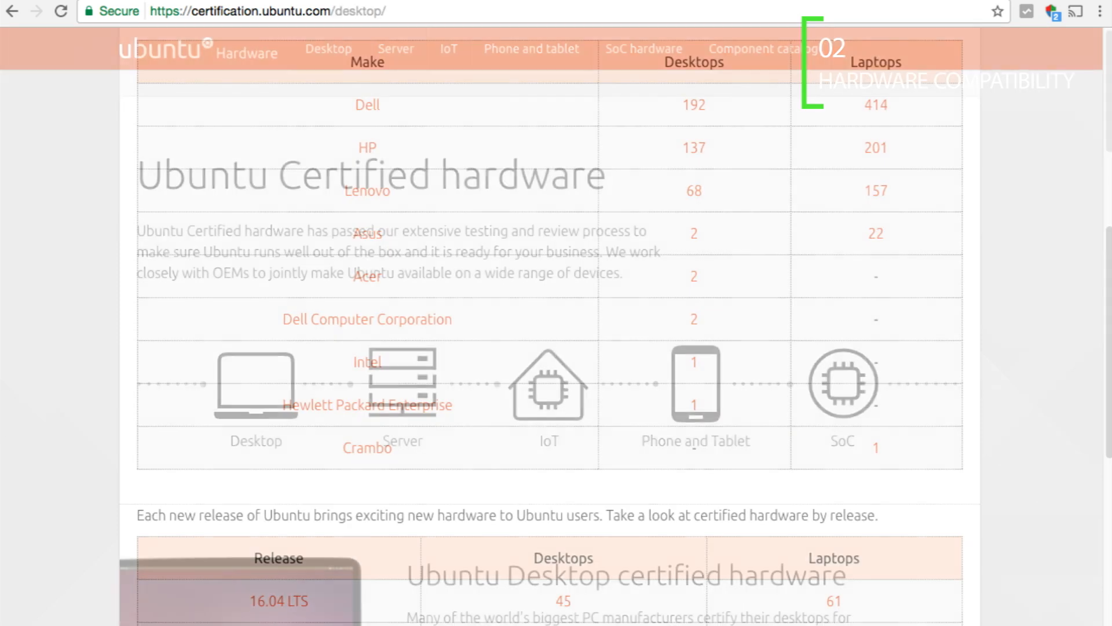
{"action": "scroll", "scroll_direction": "down", "scroll_amount": 3}
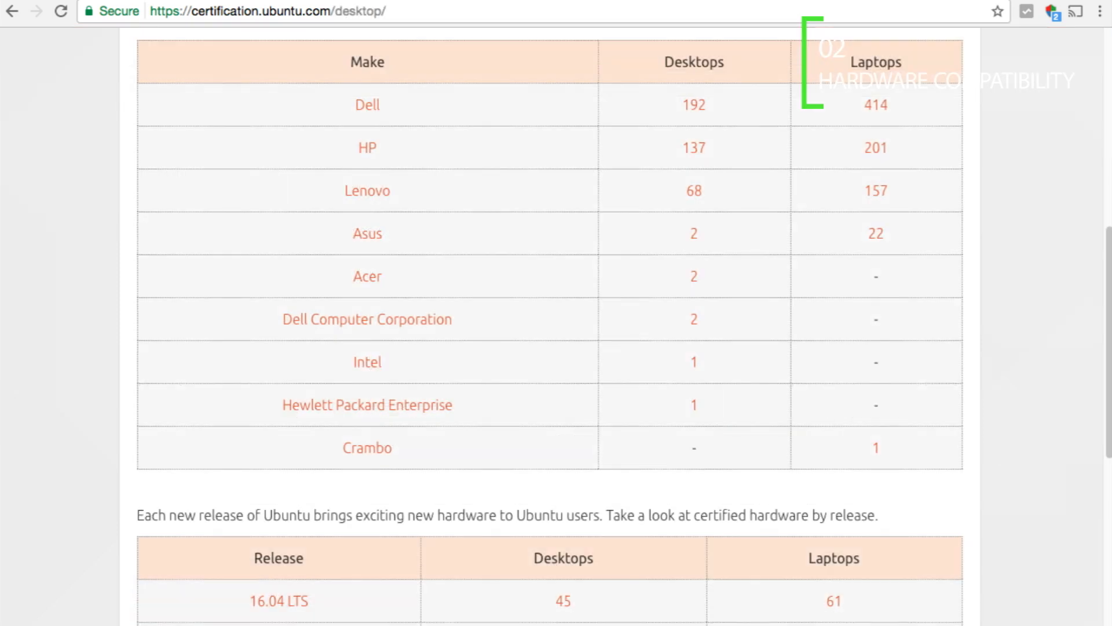
Step: Visit Fedora's hardware compatibility page, then openbenchmarking.org/index/Motherboard
{"action": "left_click", "coordinate": [366, 104]}
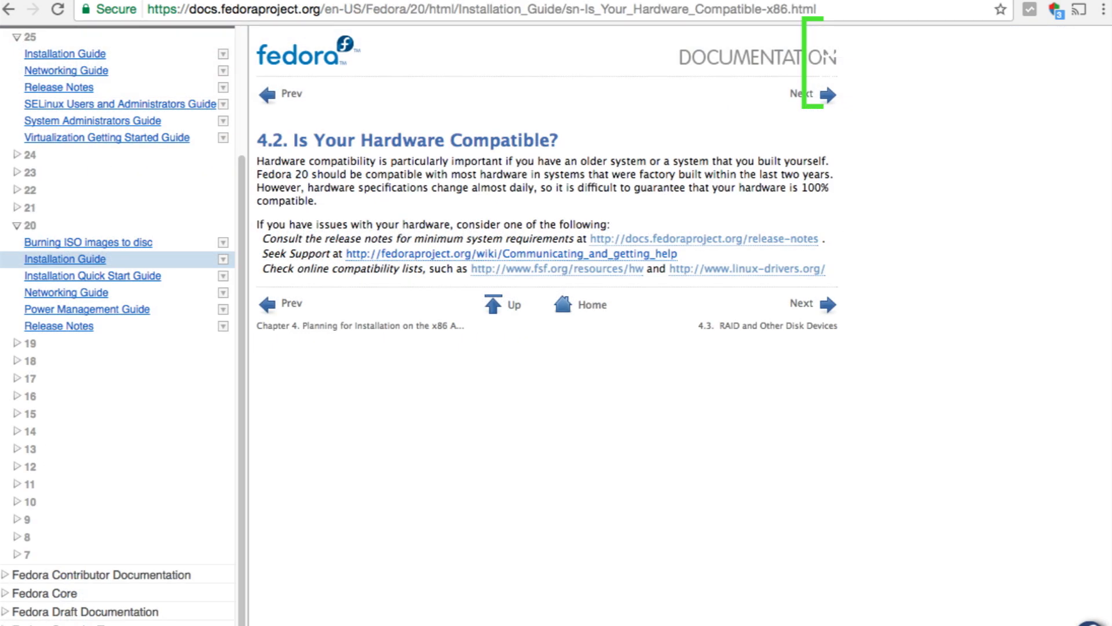
{"action": "type", "text": "openbenchmarking.org/index/Motherboard"}
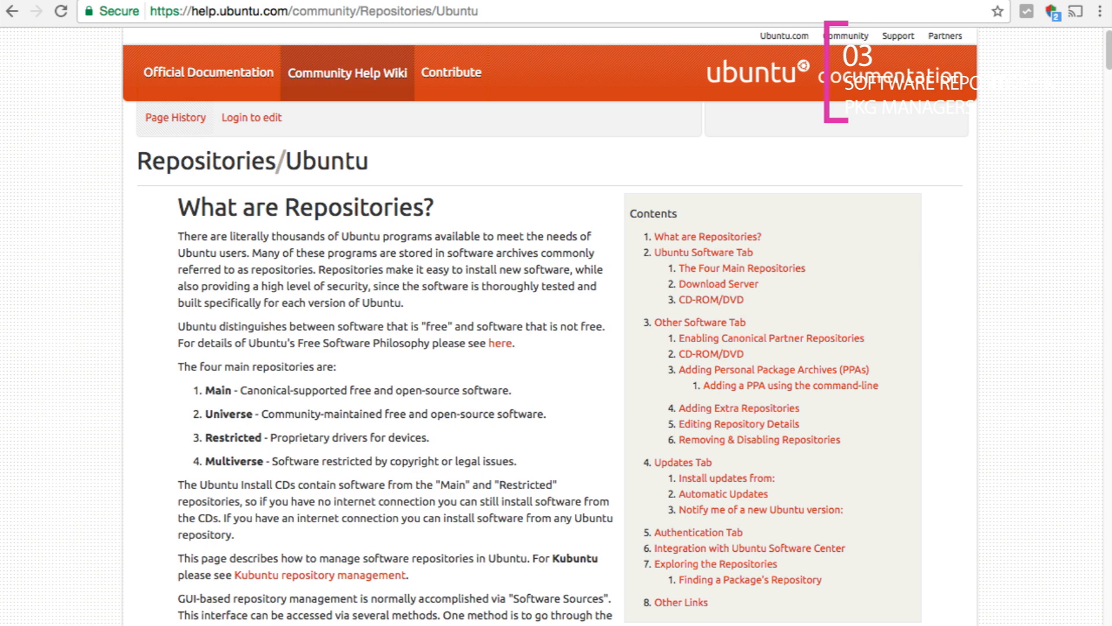
Step: Visit repo.manjaro.org to view Manjaro's repository listing
{"action": "type", "text": "repo.manjaro.org"}
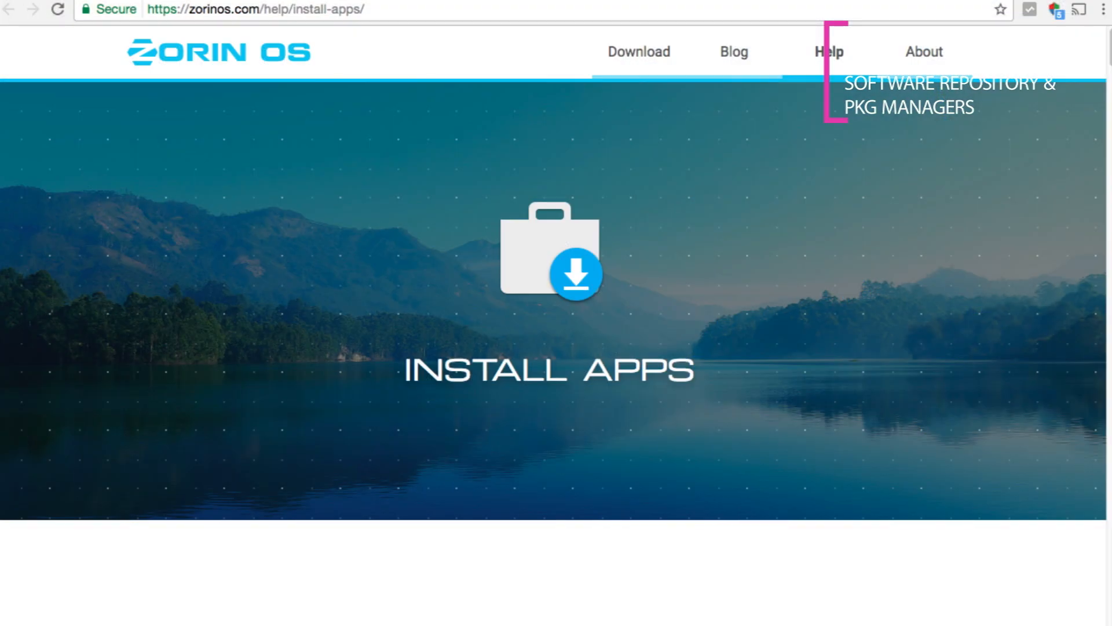
Step: Browse the Deepin Store home page with its recommended and updated apps
{"action": "scroll", "scroll_direction": "down", "scroll_amount": 3}
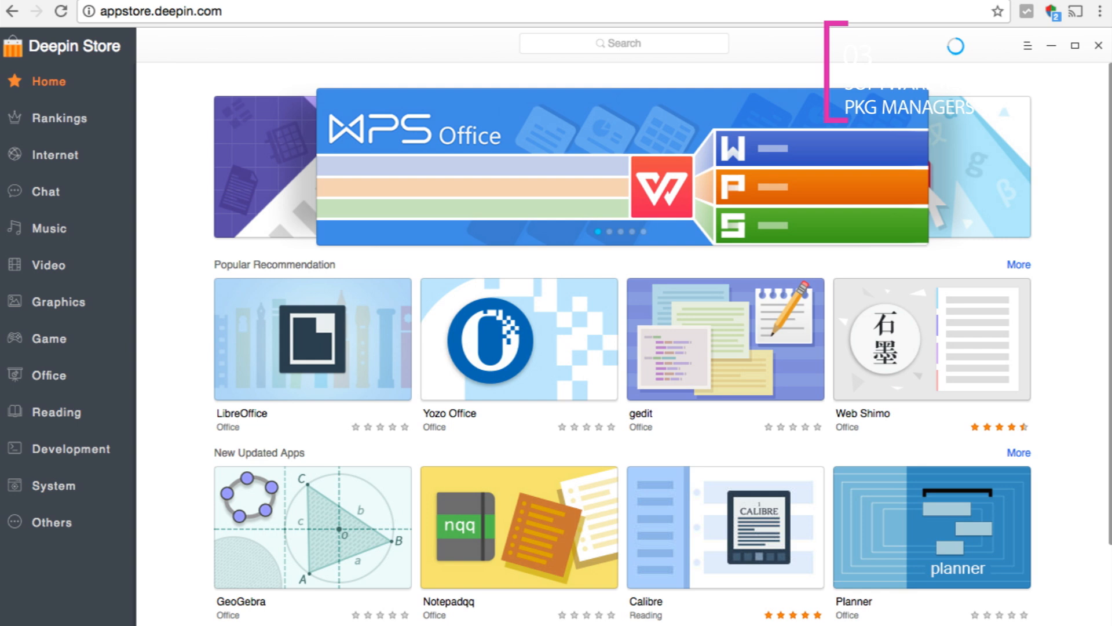
{"action": "left_click", "coordinate": [47, 265]}
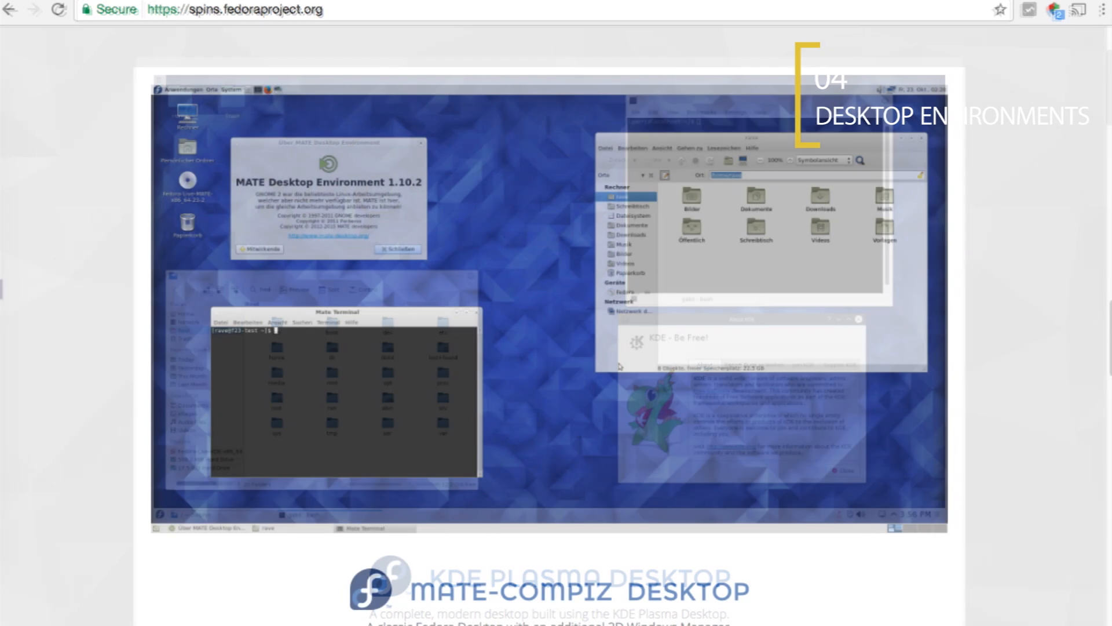
Step: Scroll past MATE-Compiz to the Cinnamon Desktop spin and its screenshot
{"action": "scroll", "scroll_direction": "down", "scroll_amount": 3}
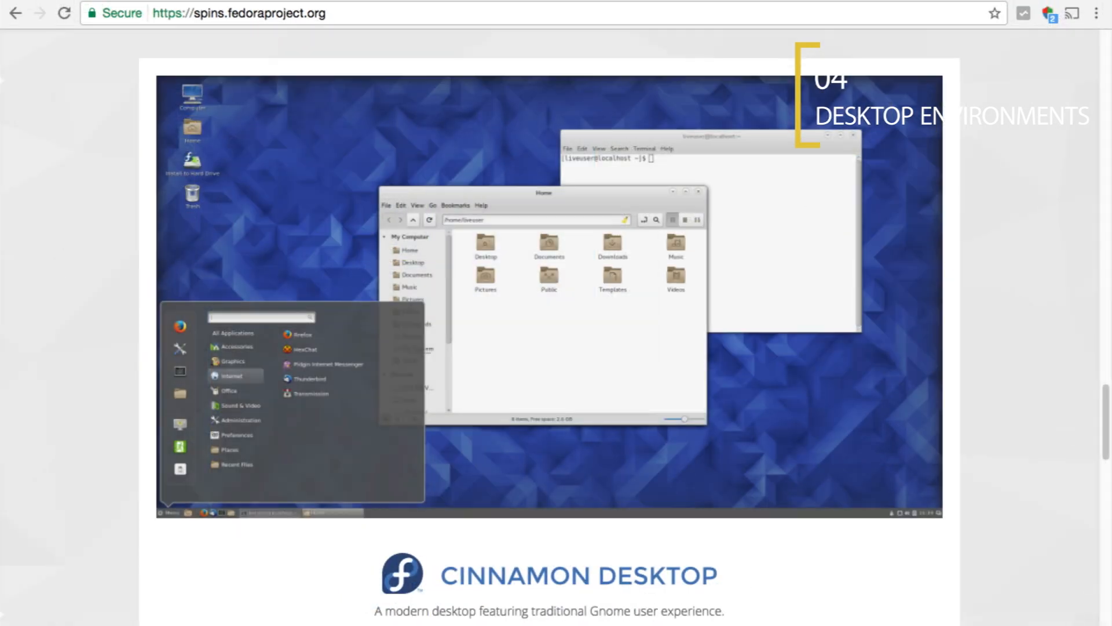